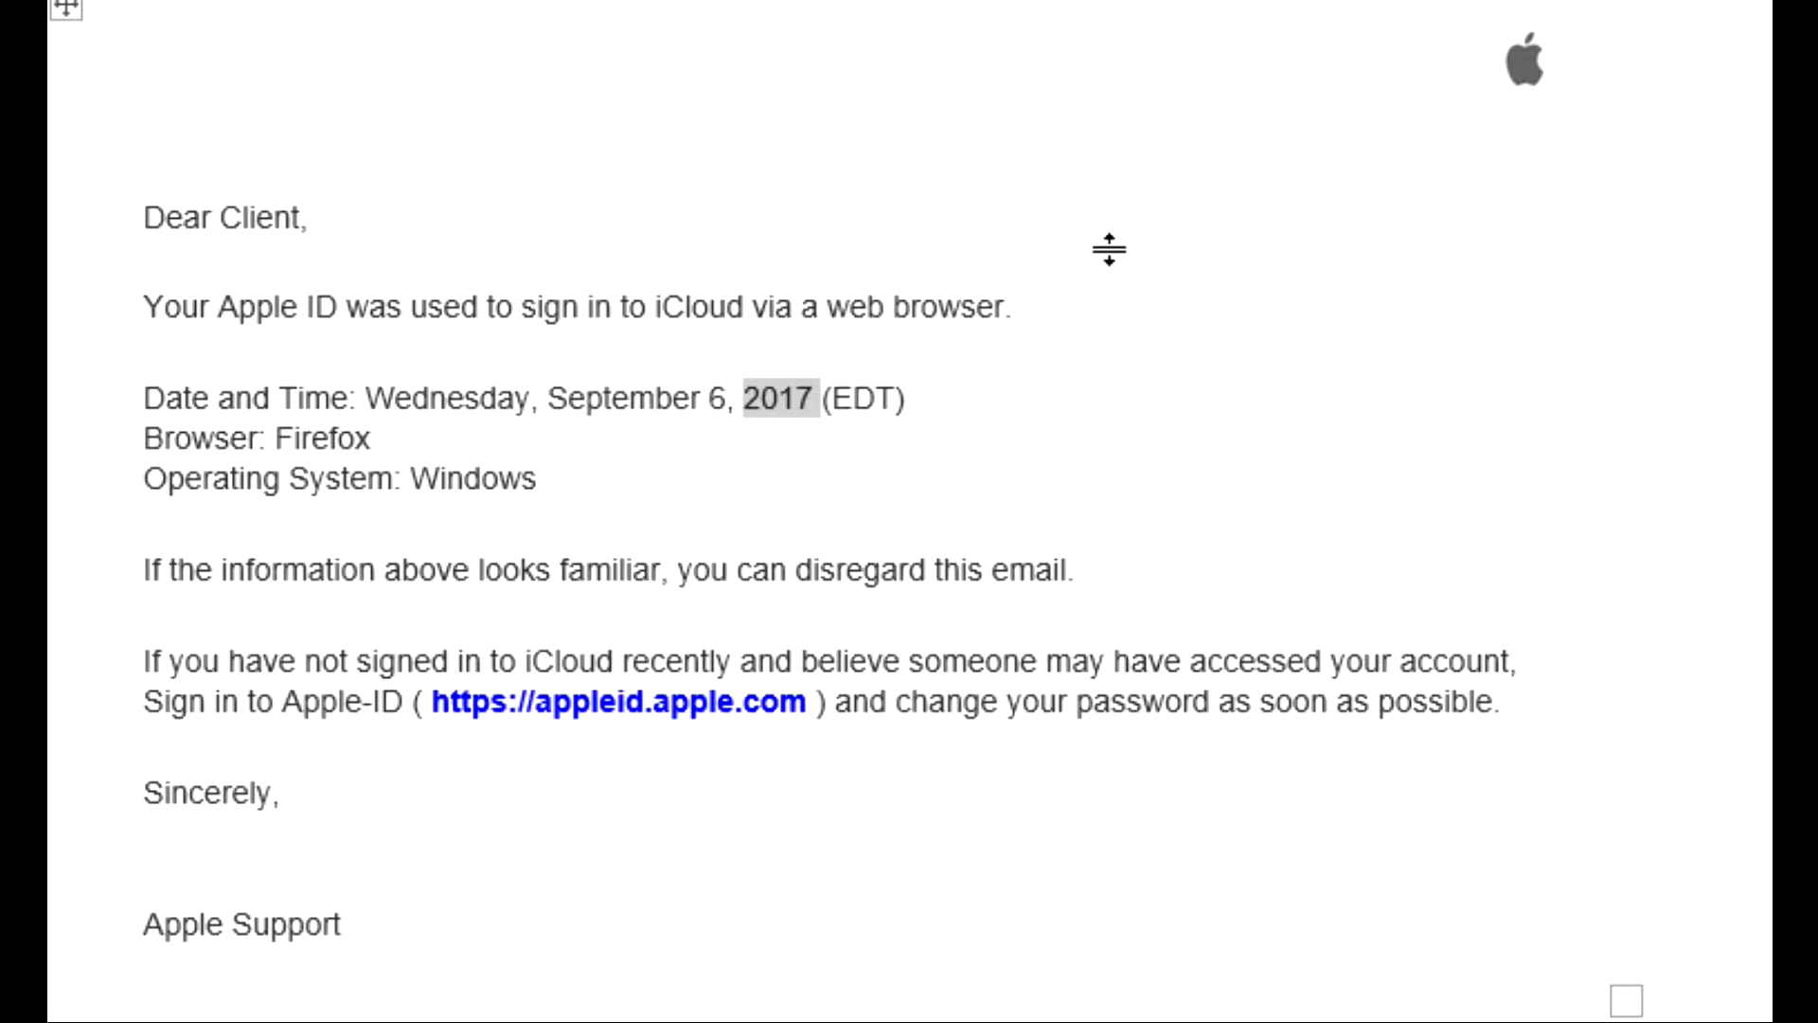
Hover over the appleid.apple.com link to reveal its kreslo-volgograd.ru destination
click(976, 309)
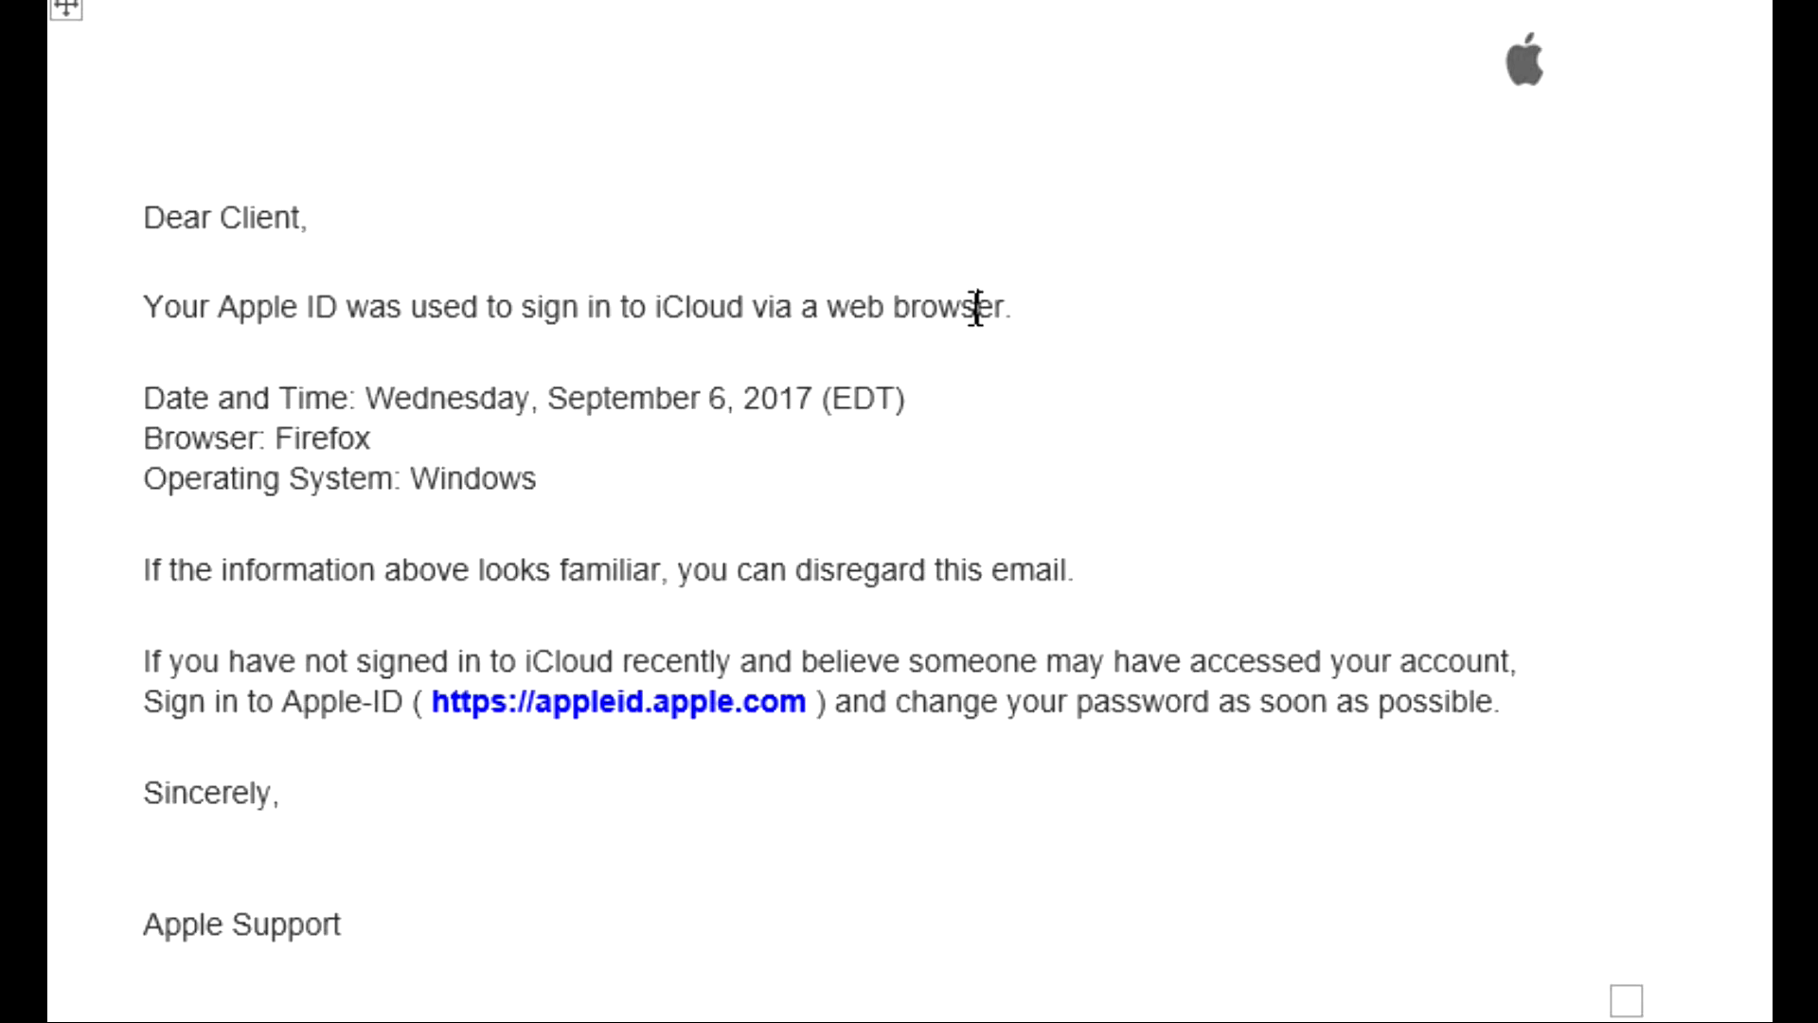
mouse_move(570, 712)
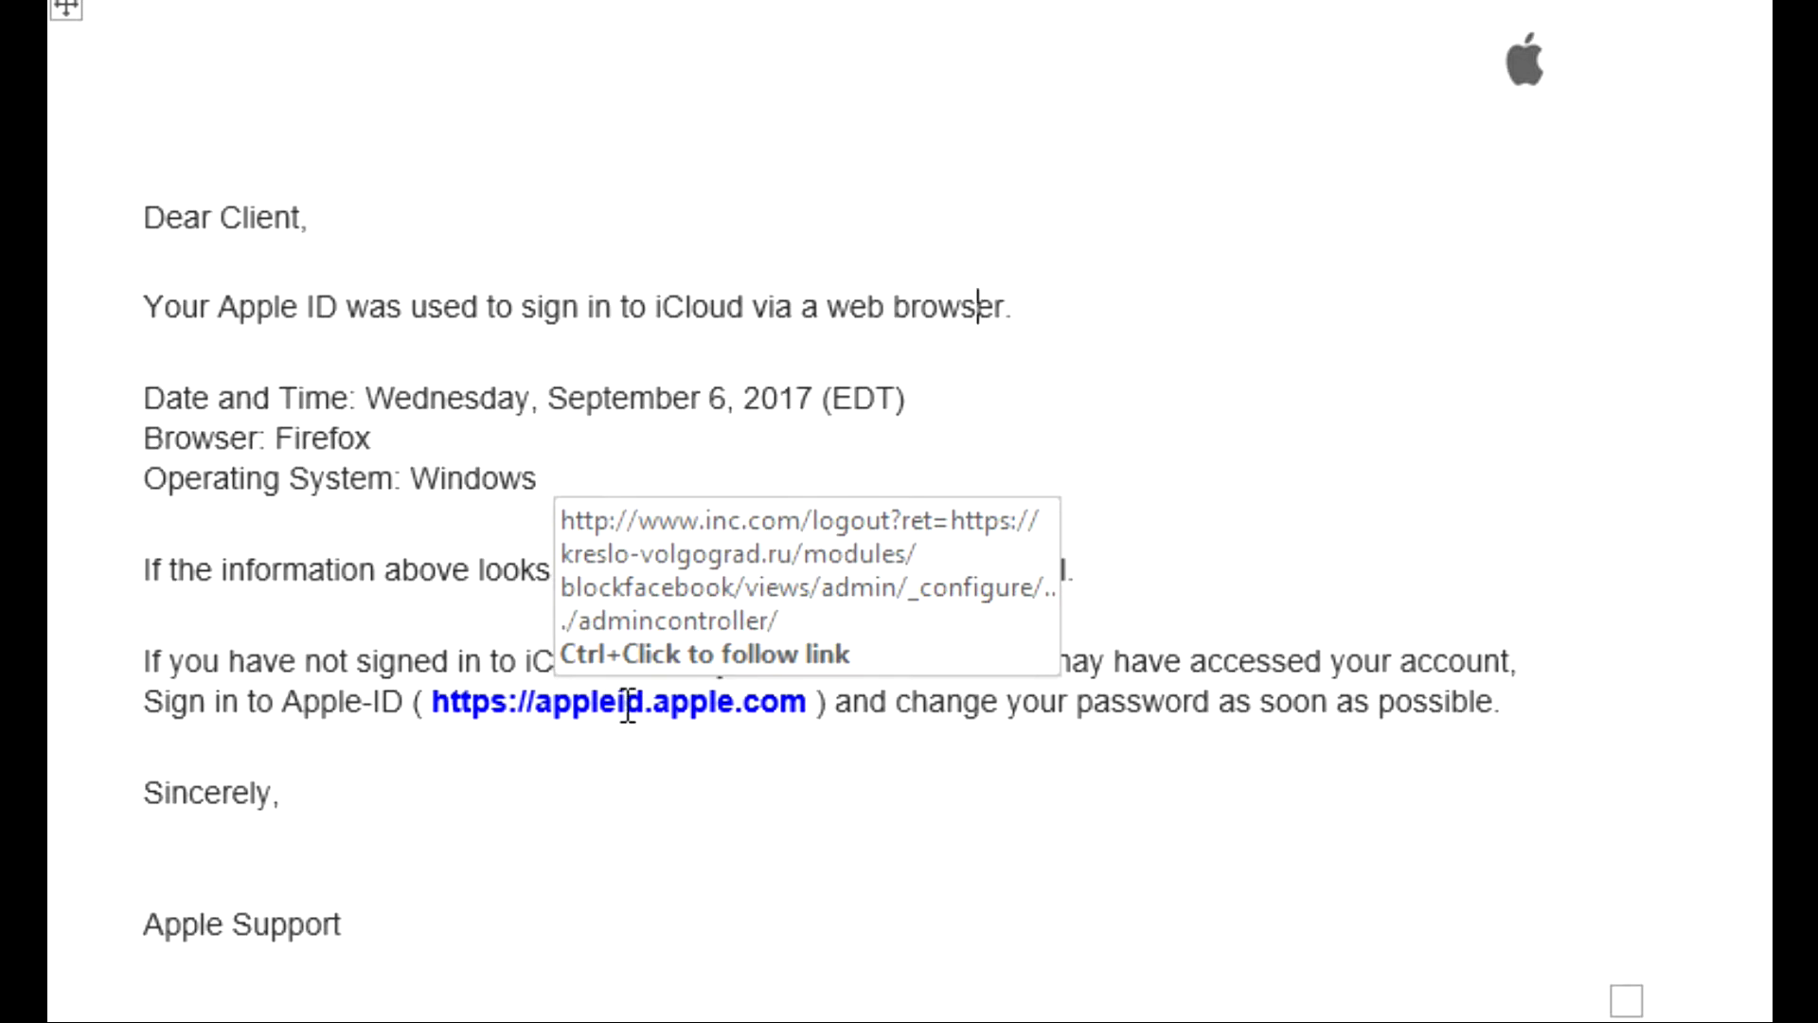
mouse_move(590, 703)
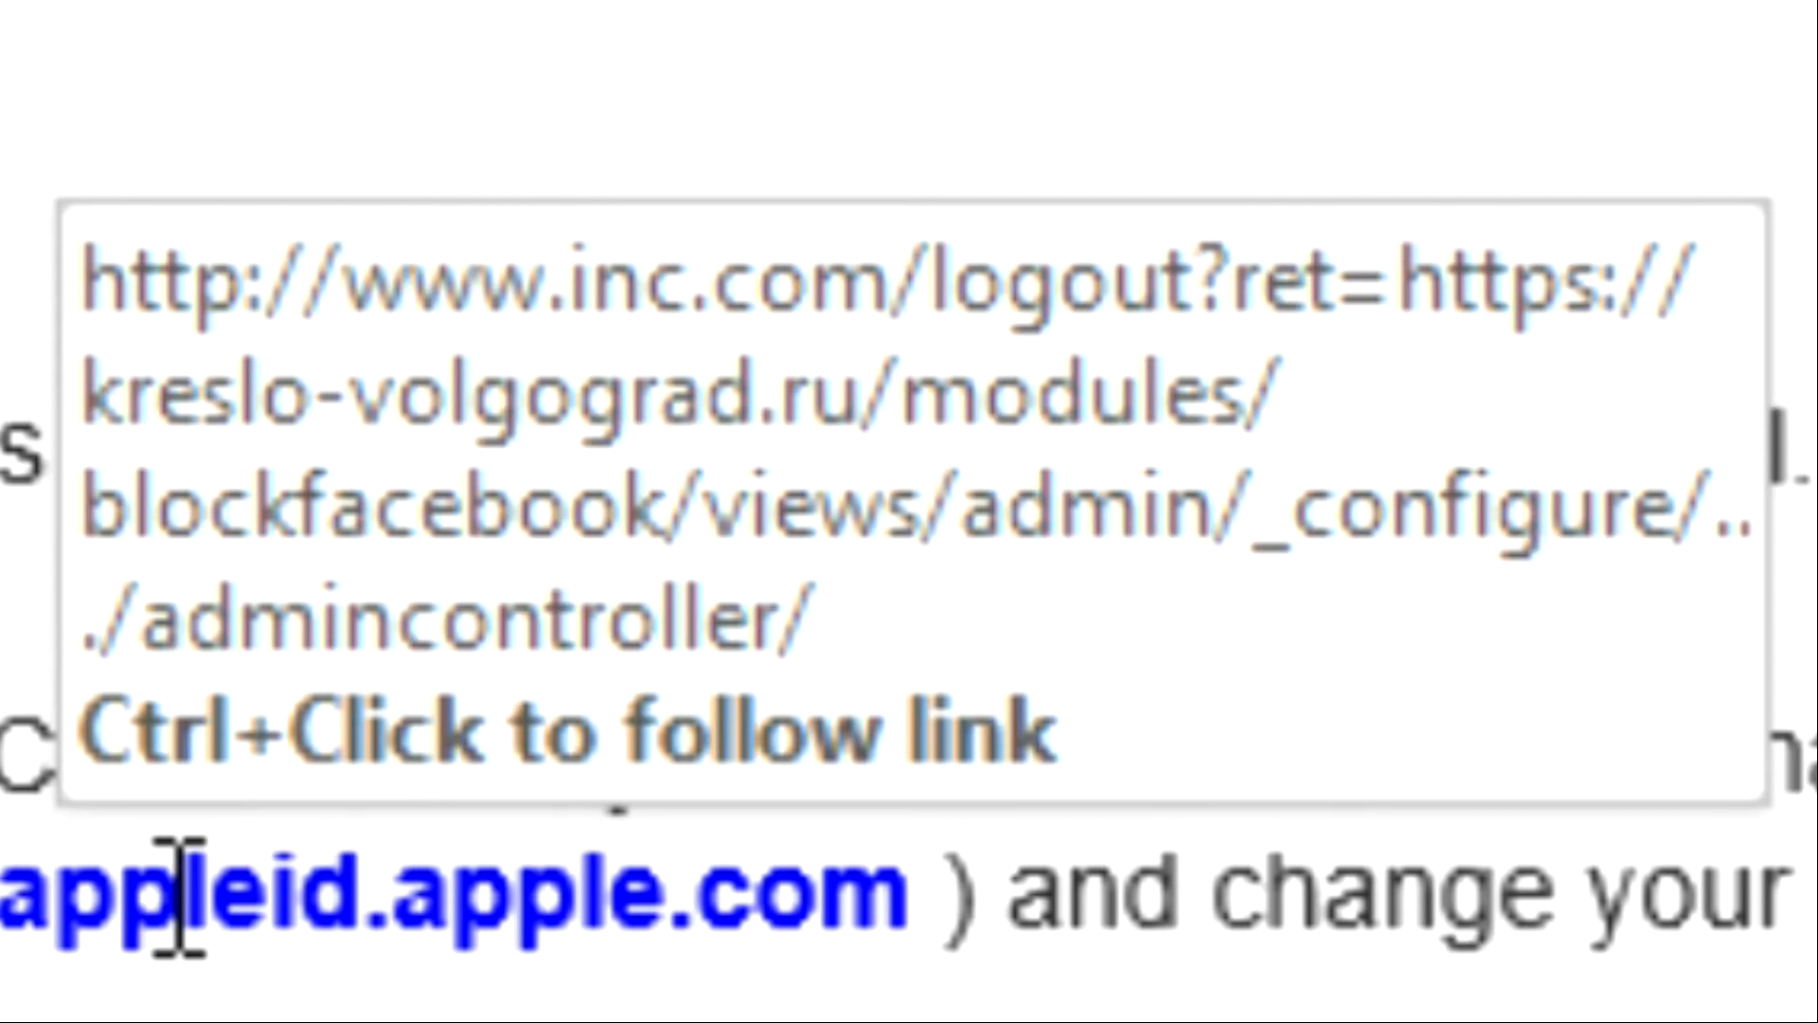
scroll(down, 3)
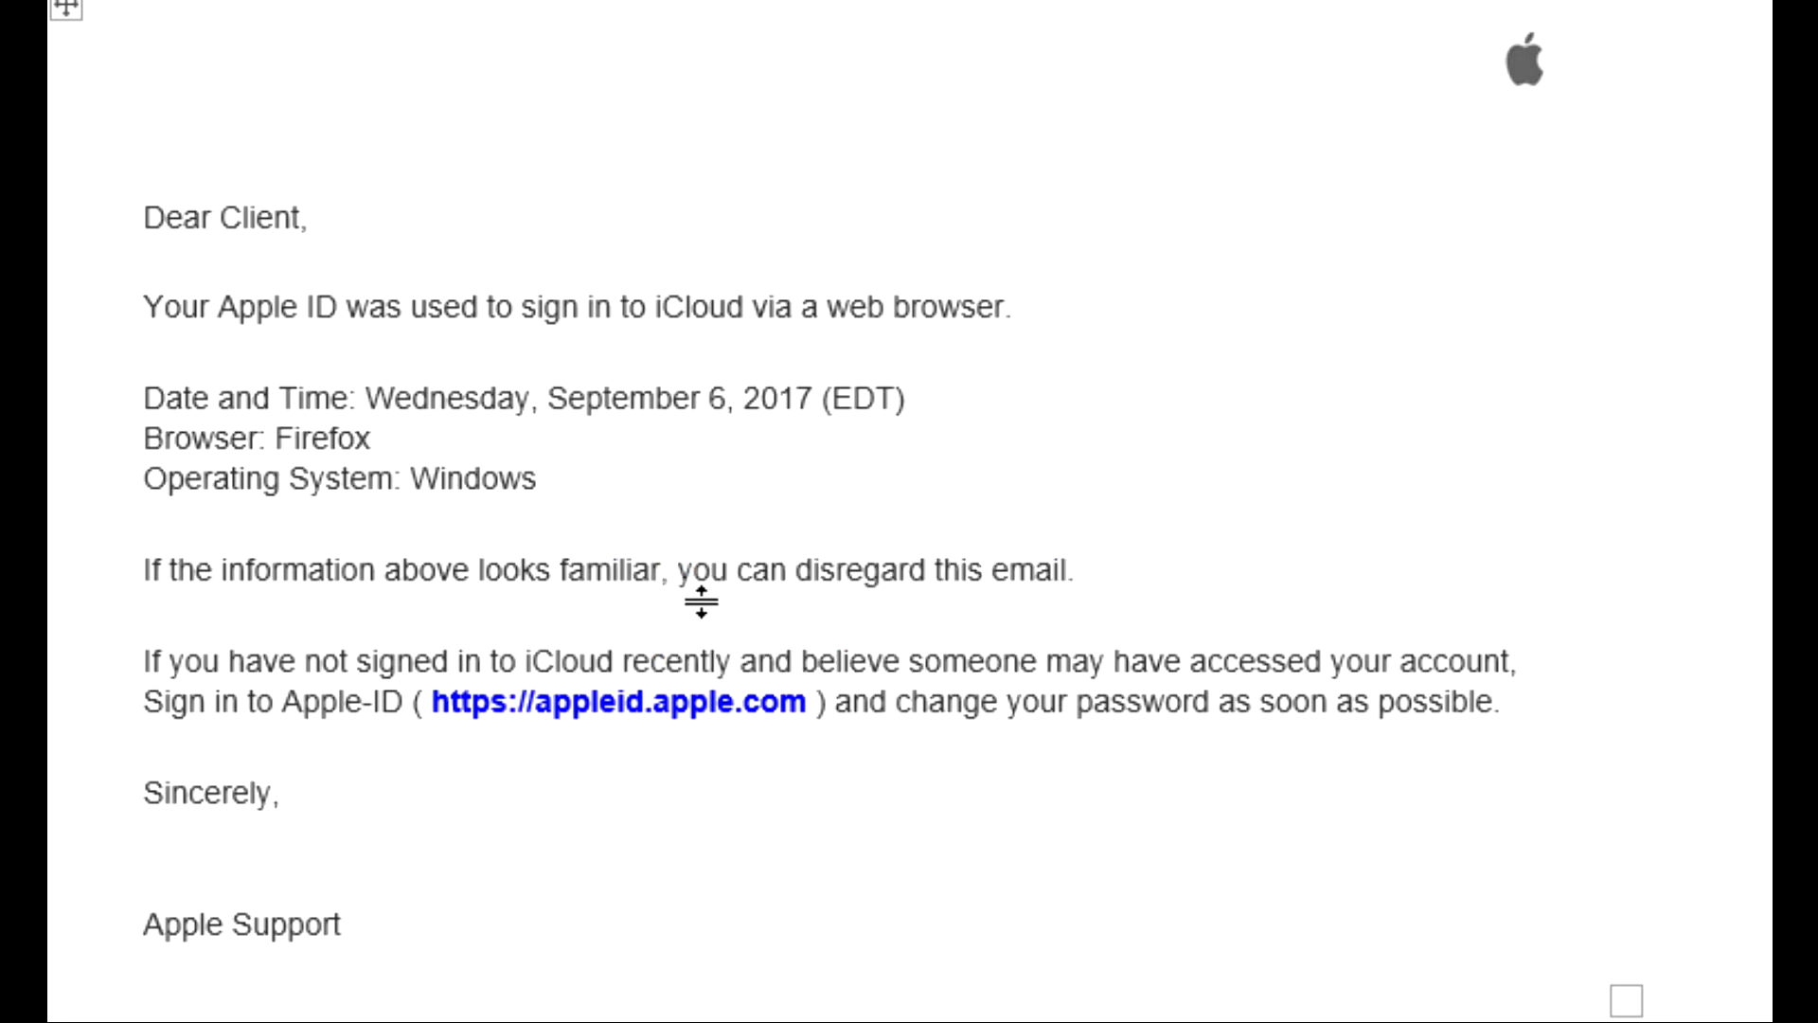
mouse_move(649, 702)
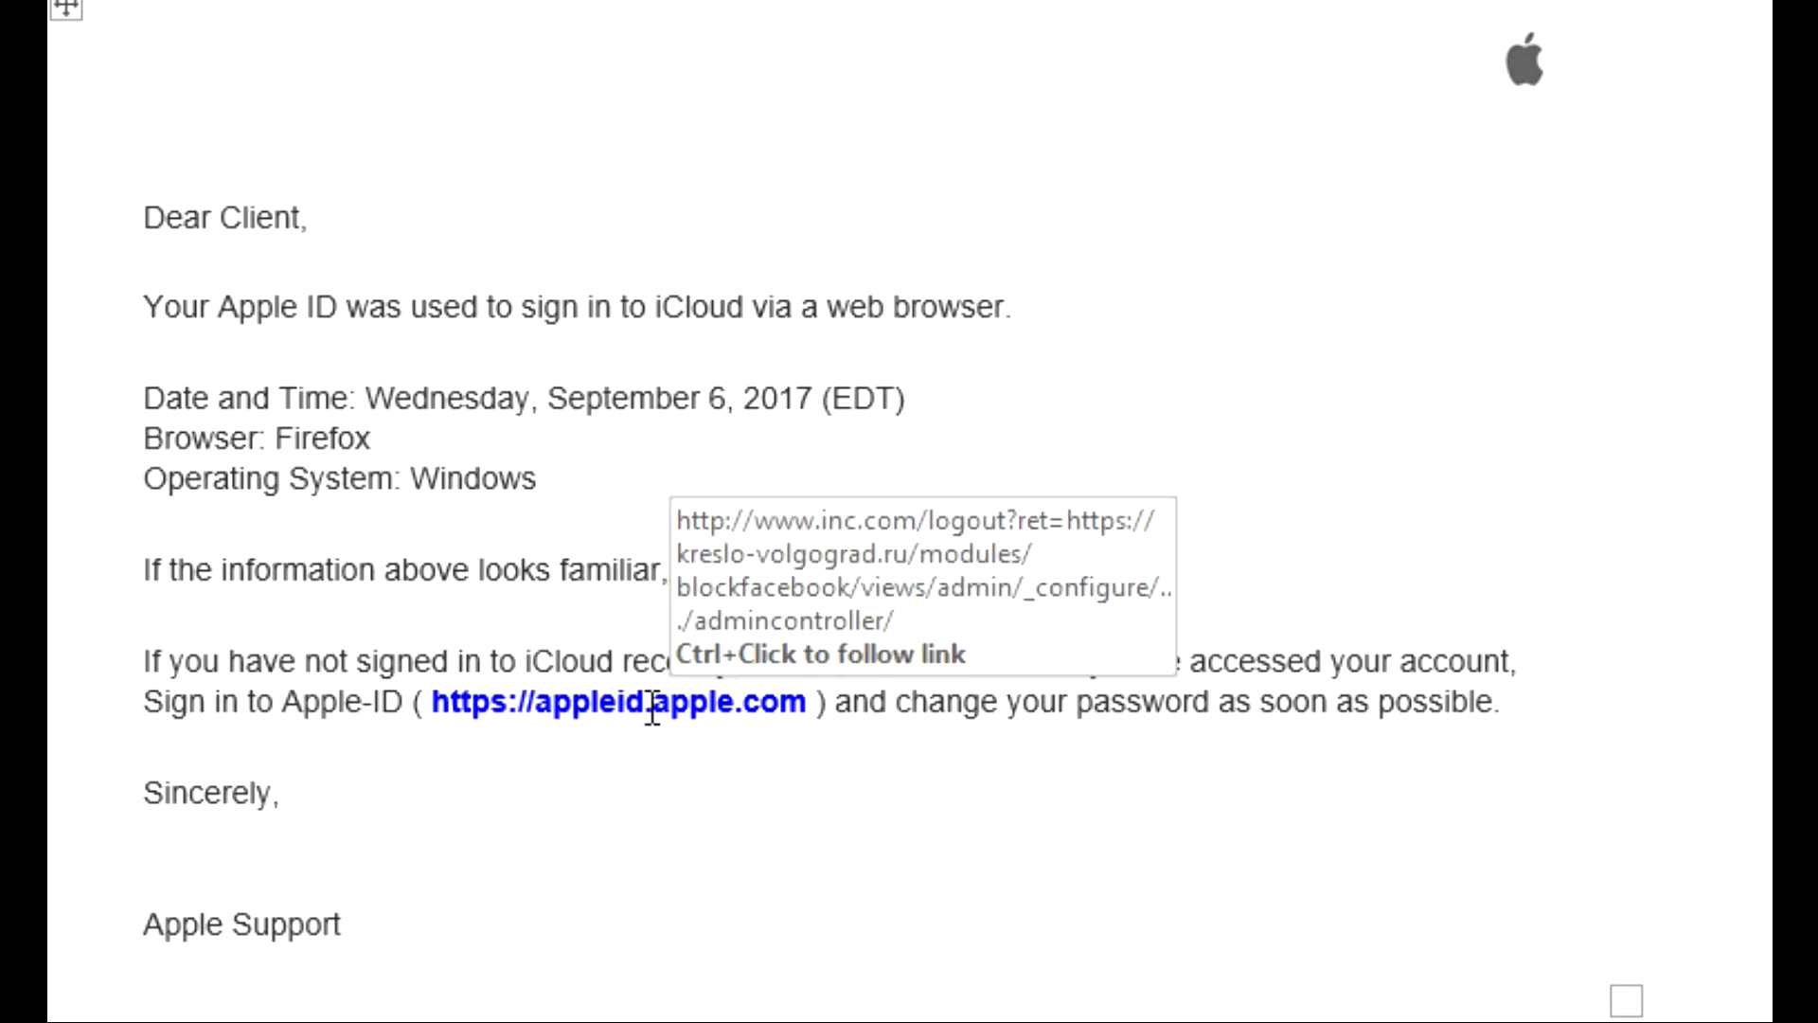